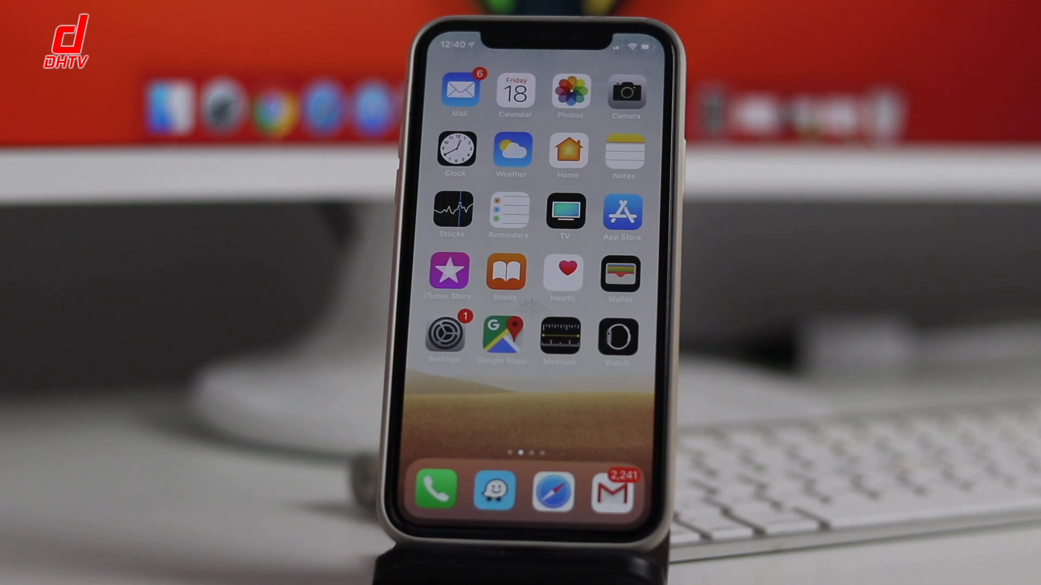
- Open Settings and go to Passwords & Accounts, showing the iCloud and Gmail accounts
{"action": "left_click", "coordinate": [443, 335]}
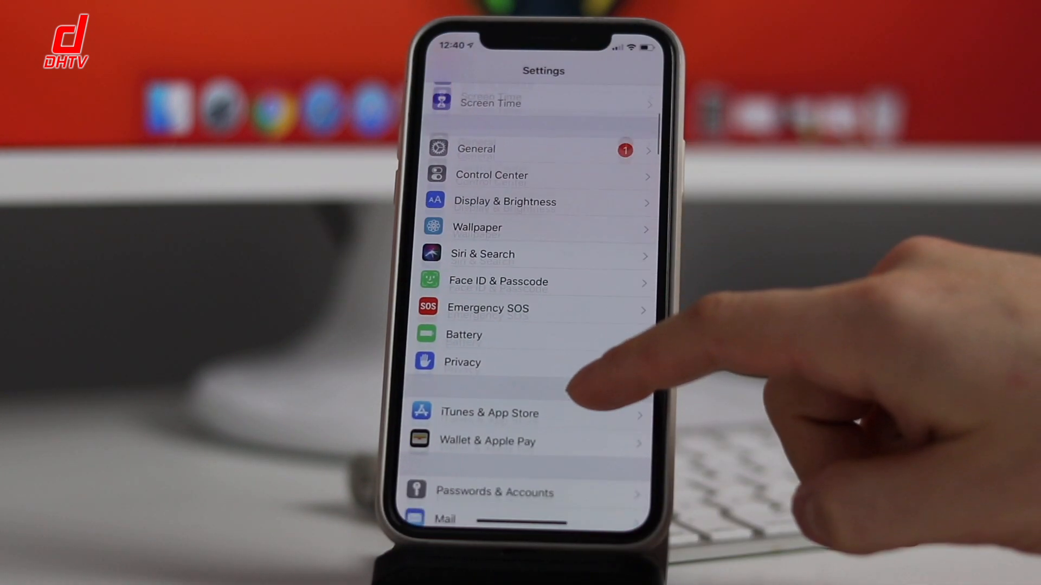
{"action": "scroll", "scroll_direction": "down", "scroll_amount": 3}
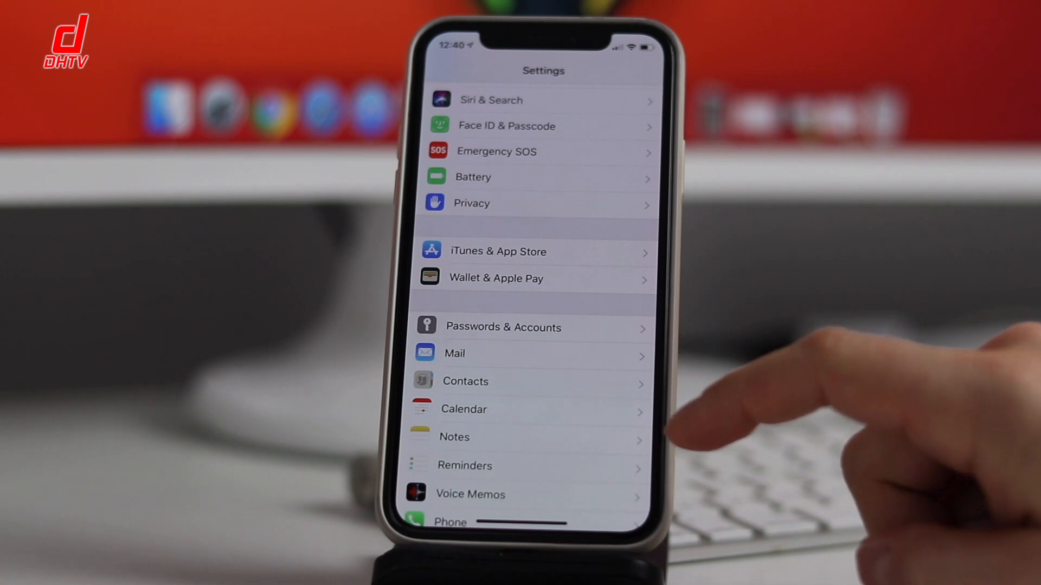
{"action": "left_click", "coordinate": [503, 327]}
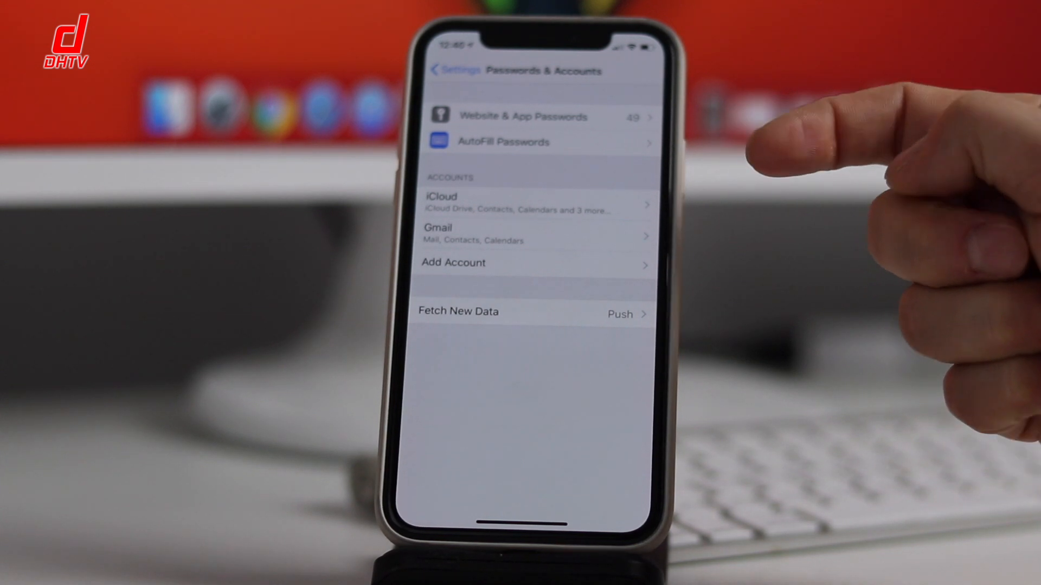
- Open Website & App Passwords and scroll the saved list past L and M
{"action": "left_click", "coordinate": [524, 116]}
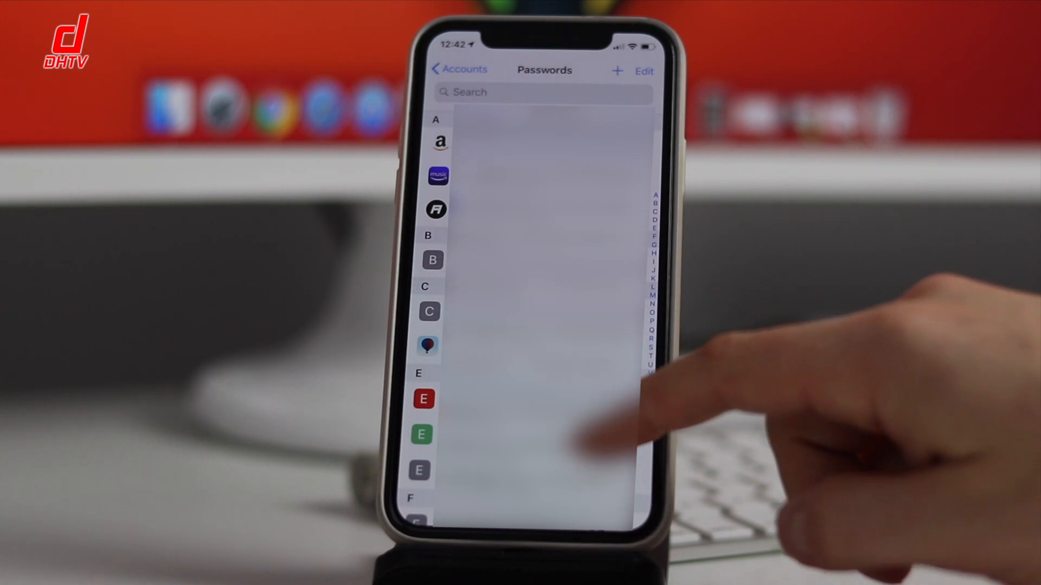
{"action": "scroll", "scroll_direction": "down", "scroll_amount": 3}
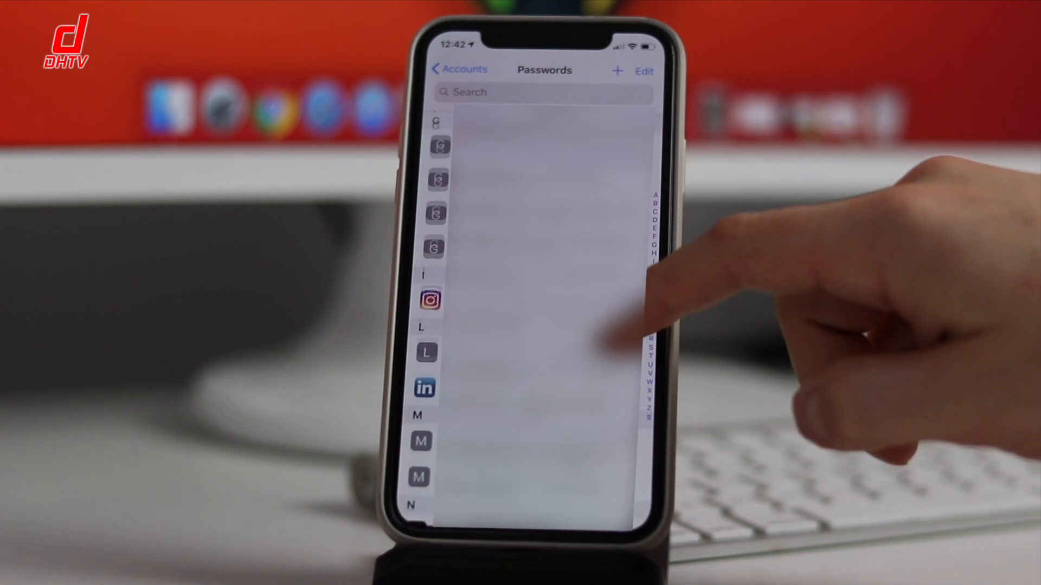
- Open the saved instagram.com login to view its user name and password
{"action": "left_click", "coordinate": [432, 299]}
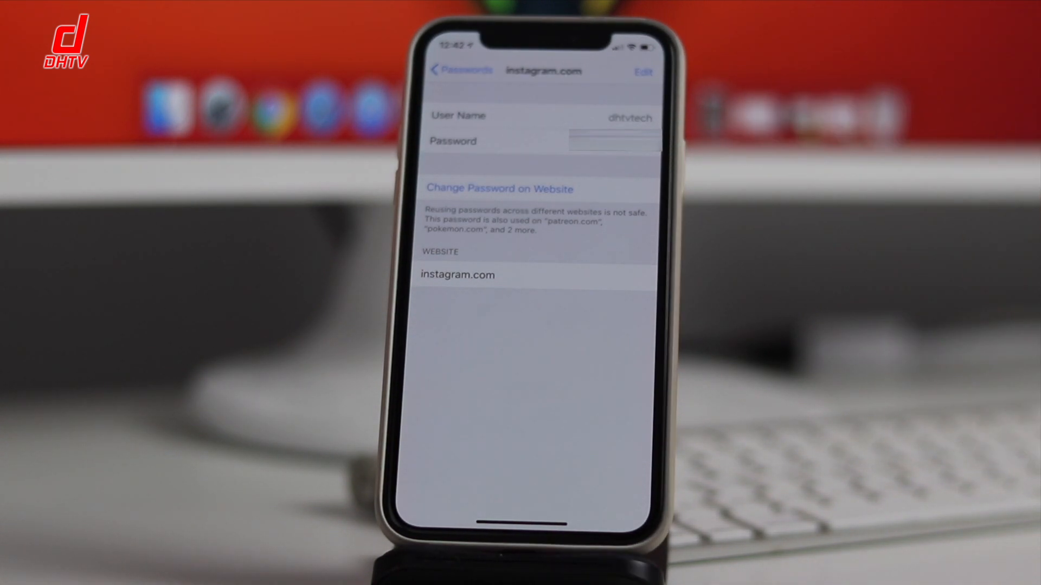
- Enter and cancel edit mode, then launch Change Password on Website for instagram.com
{"action": "left_click", "coordinate": [639, 71]}
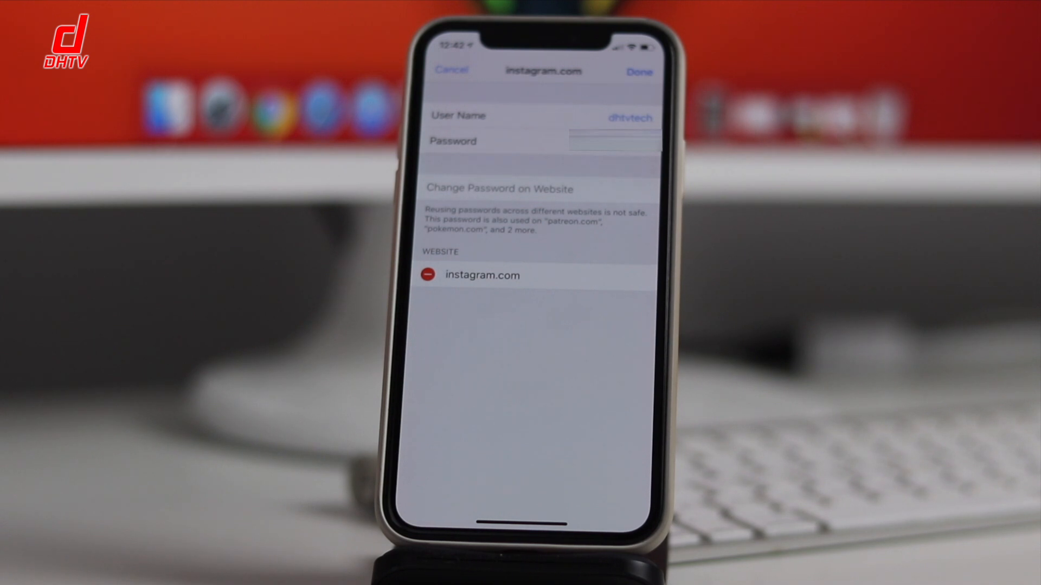
{"action": "left_click", "coordinate": [638, 72]}
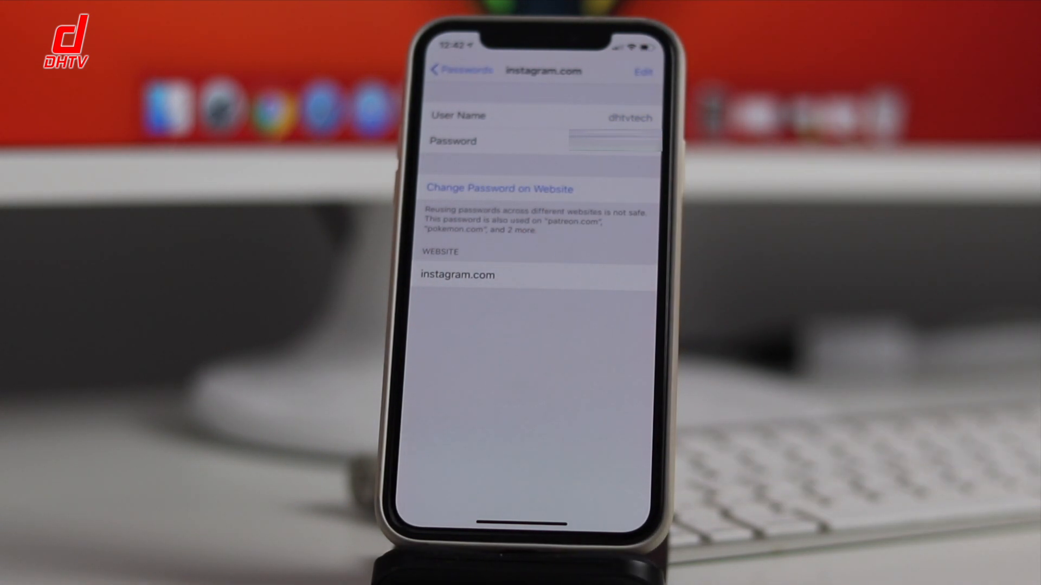
{"action": "left_click", "coordinate": [499, 188]}
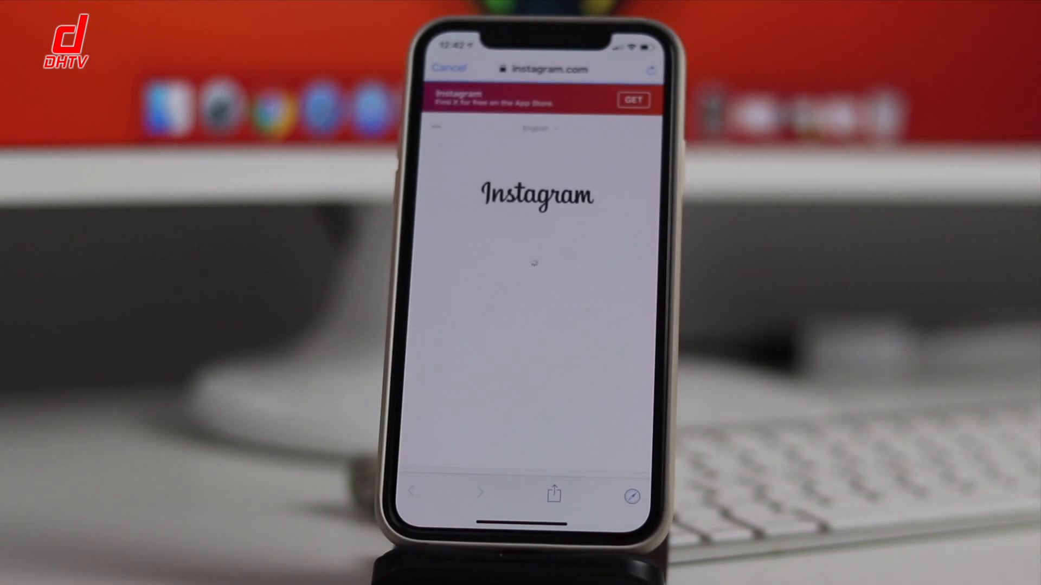